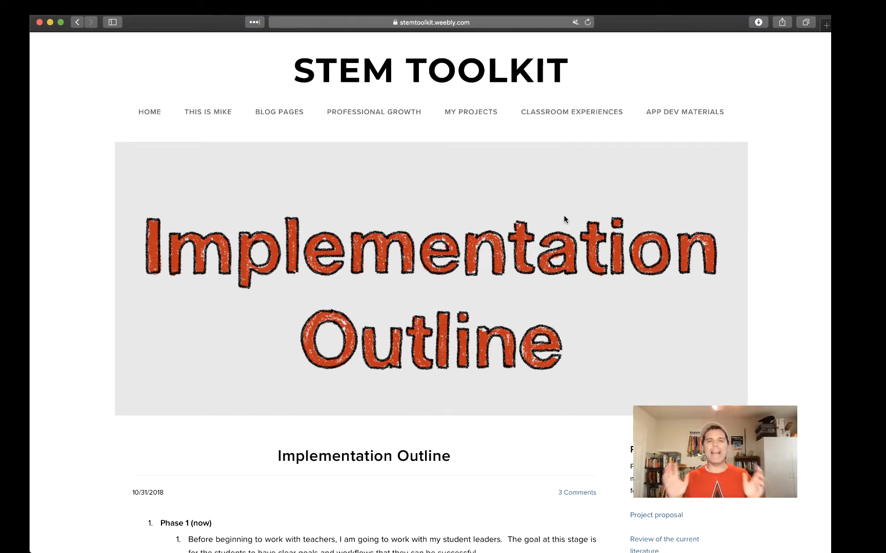
Scroll from the header image through the Phase 1 list into the Phase 2 and 3 plans
scroll("down", 3)
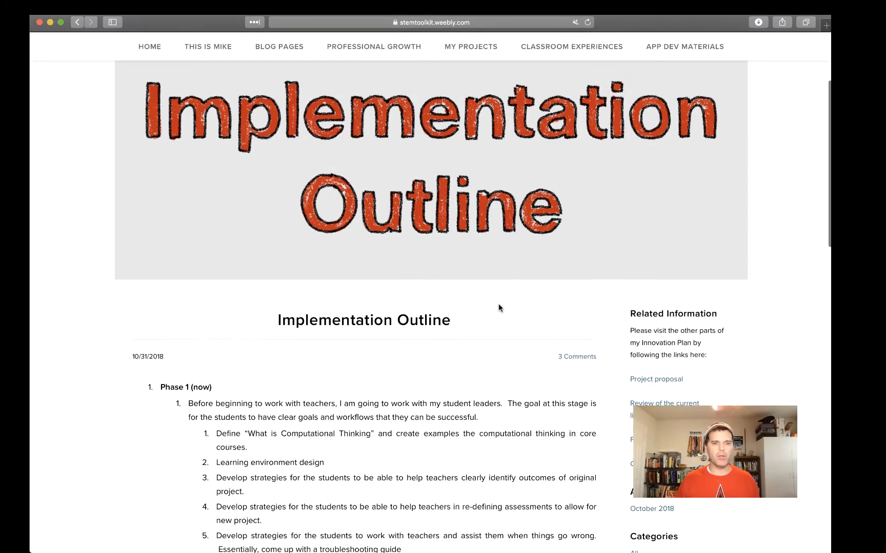
scroll("down", 3)
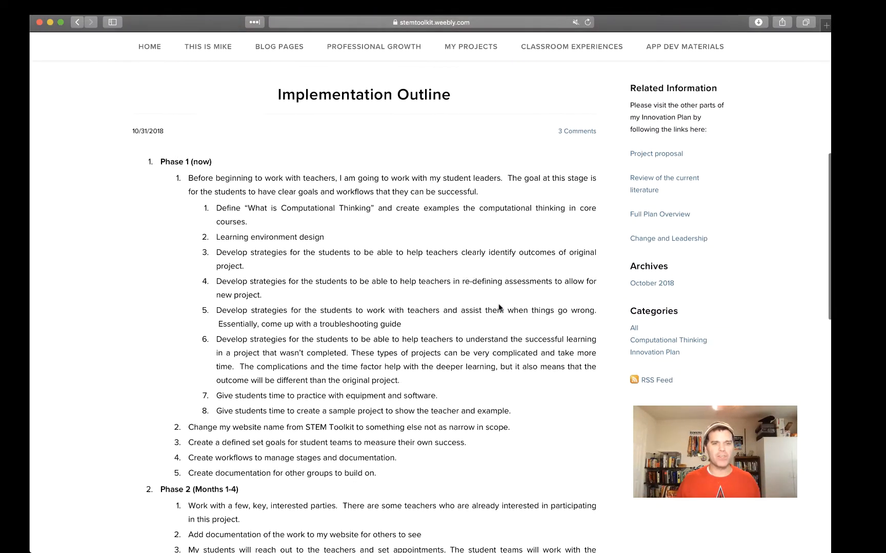
scroll("down", 3)
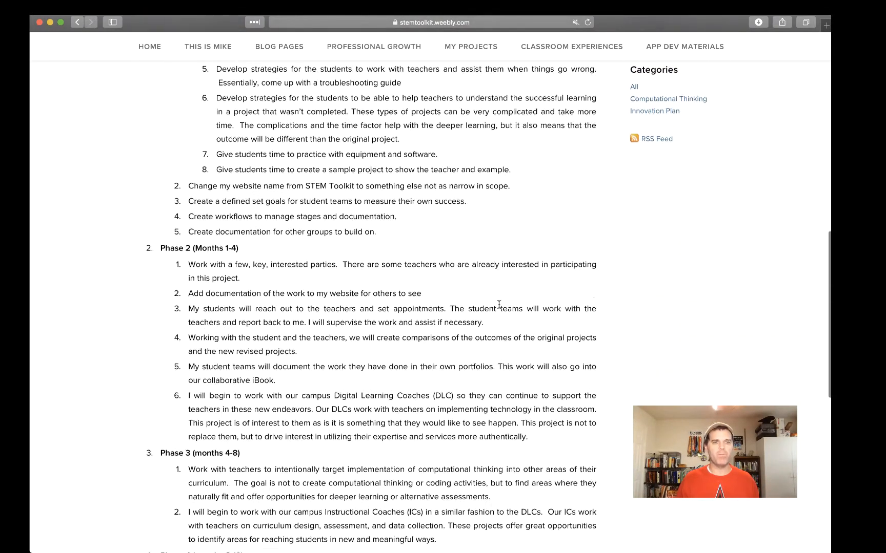
scroll("down", 3)
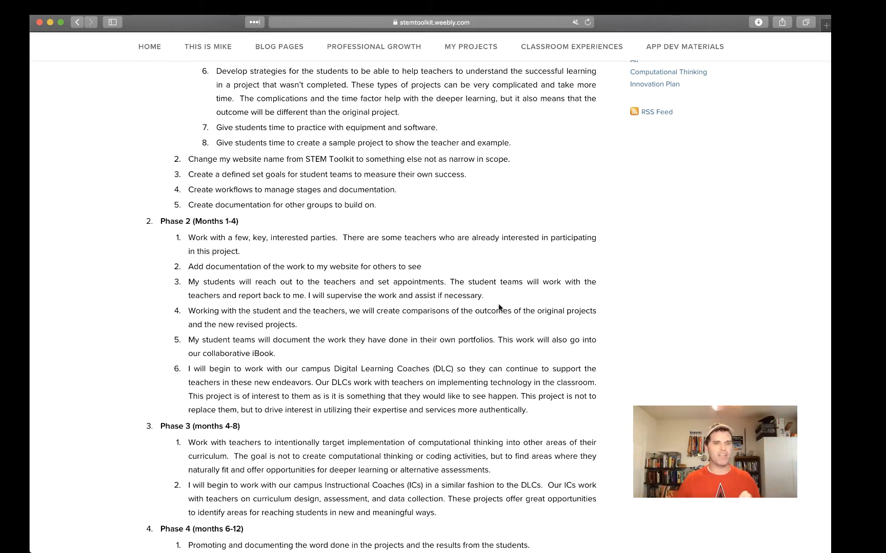
Scroll on through Phase 4 and Phase 5 to the closing links to other Innovation Plan parts
scroll("down", 3)
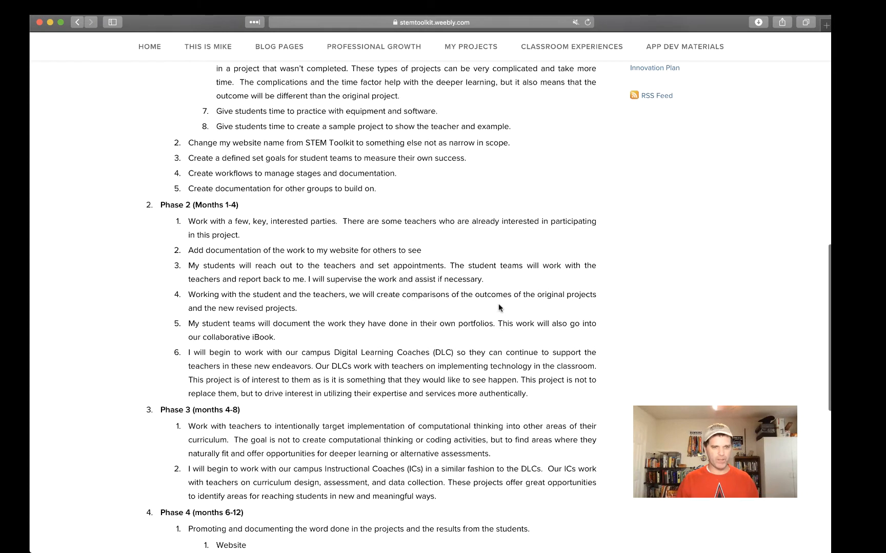
scroll("down", 3)
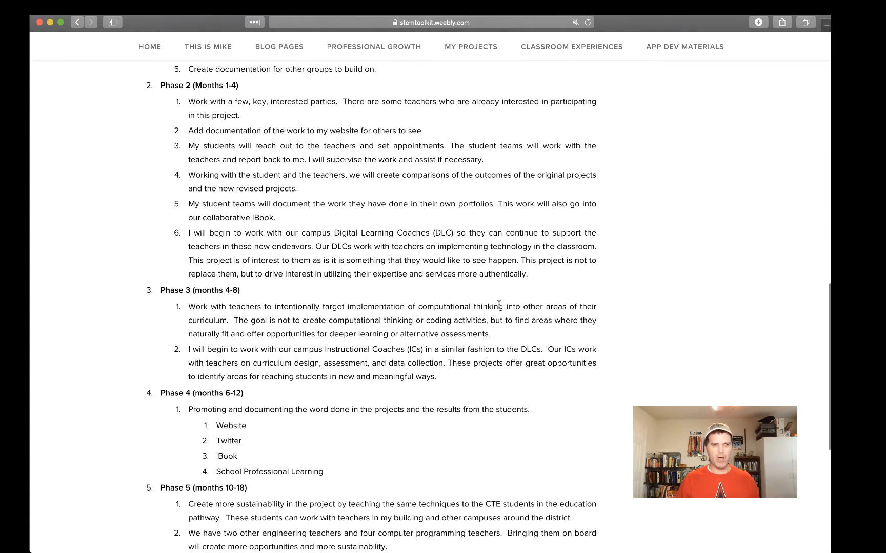
scroll("down", 3)
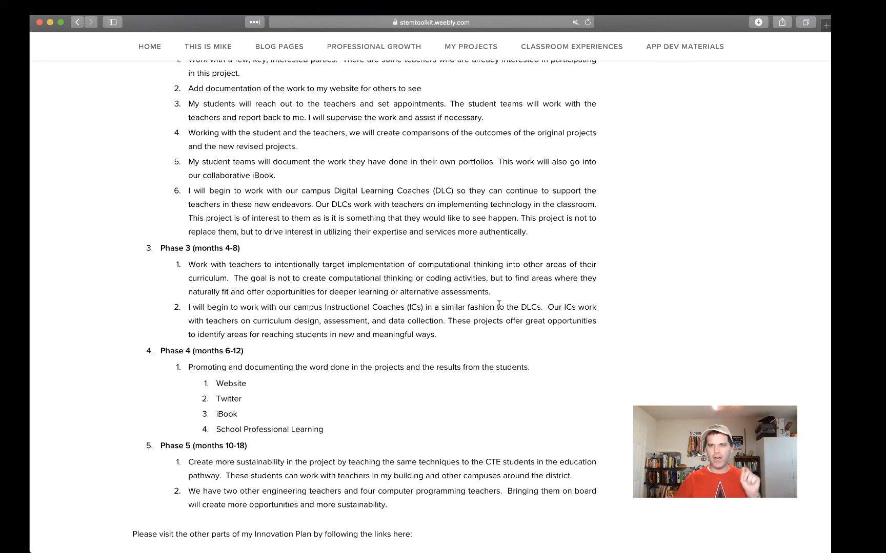
mouse_move(744, 234)
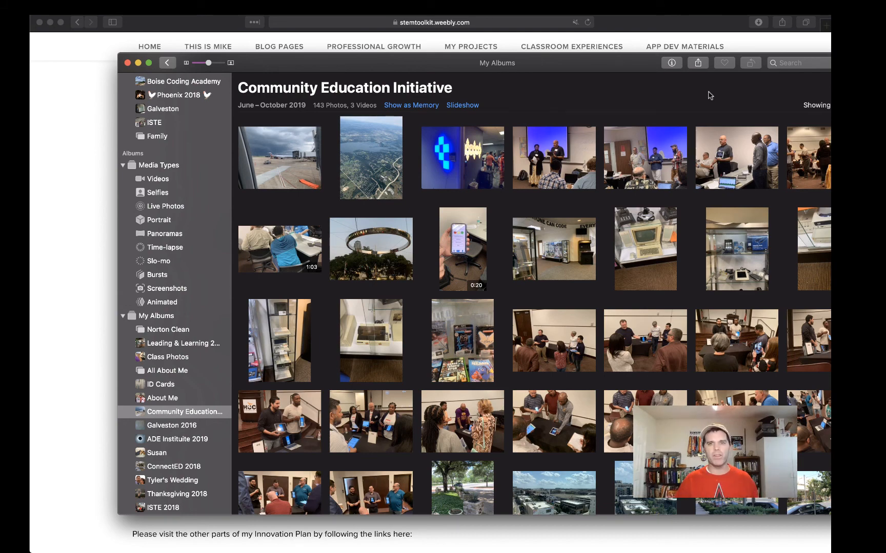
mouse_move(564, 169)
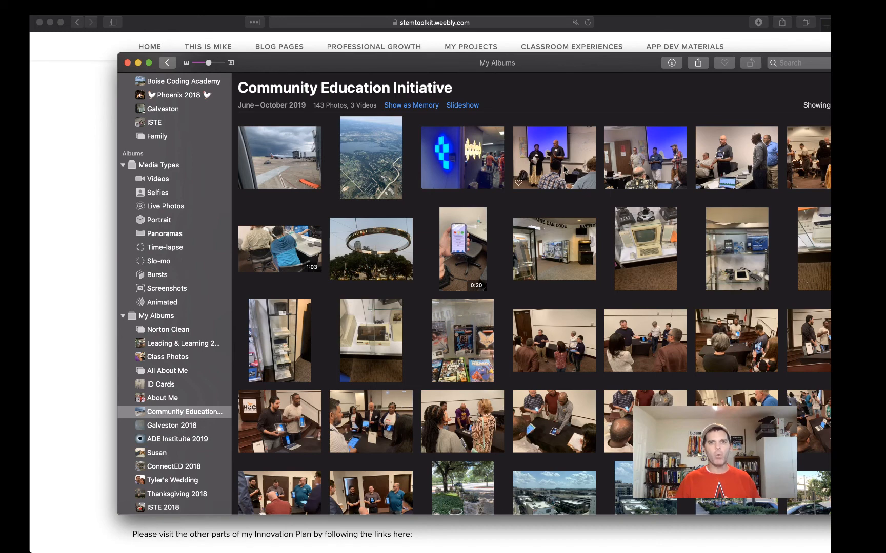
Select the group presentation photo in the Community Education Initiative album
left_click(553, 158)
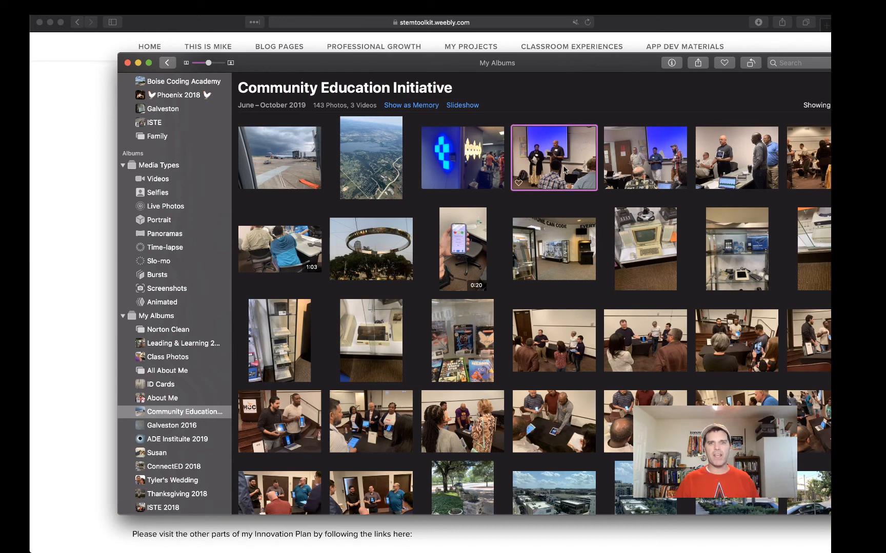